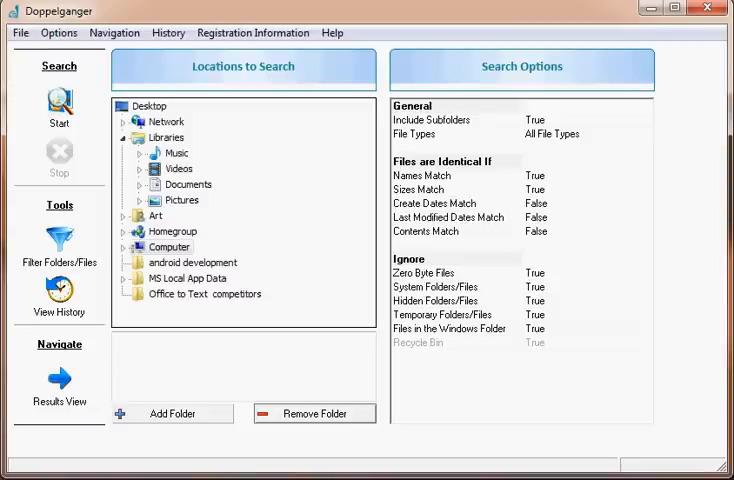
- Select My Music under Libraries > Music so C:\Users\Art\Music\ becomes the search location
{"action": "left_click", "coordinate": [140, 152]}
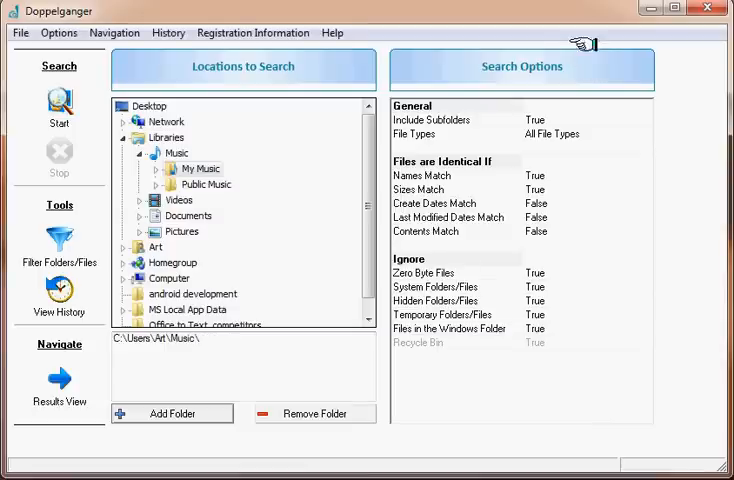
{"action": "mouse_move", "coordinate": [577, 62]}
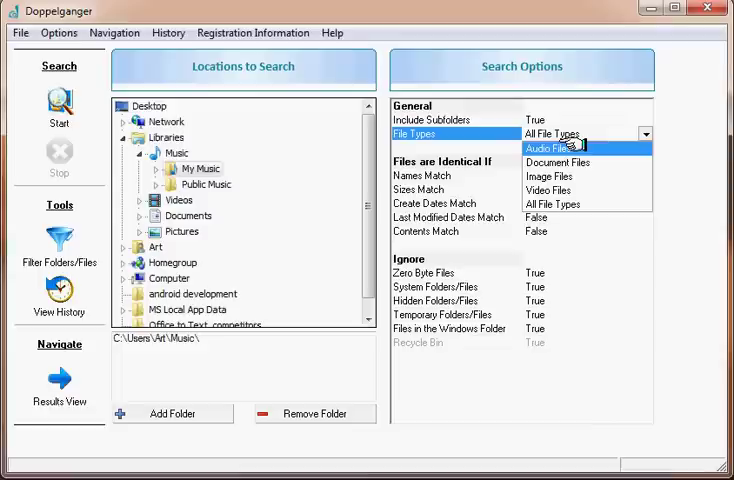
- Choose Audio Files as the File Types search option
{"action": "left_click", "coordinate": [552, 146]}
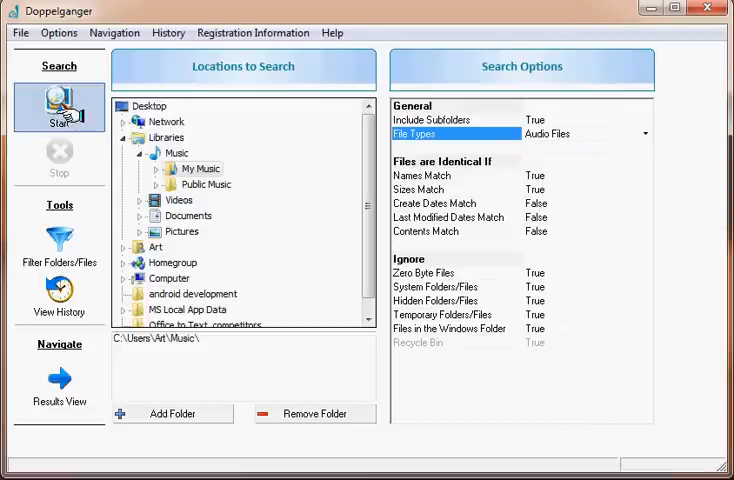
- Run the scan, finding 148 duplicates in 74 groups (1.29 GB)
{"action": "left_click", "coordinate": [59, 108]}
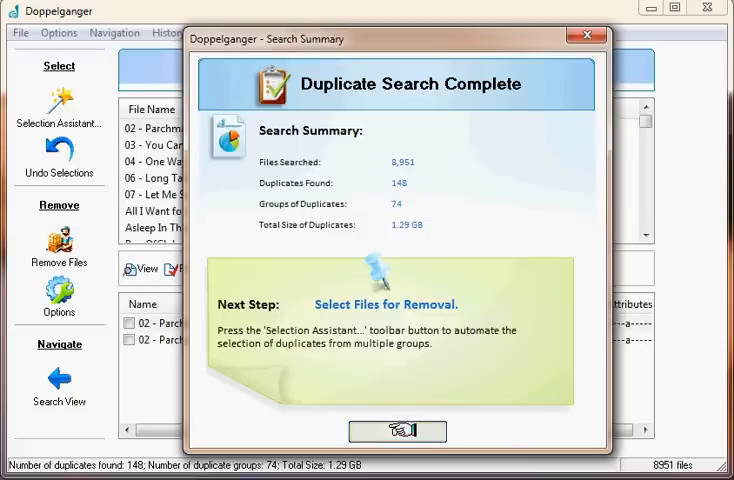
- Dismiss the Search Summary and scroll to the end of the duplicate audio results
{"action": "left_click", "coordinate": [400, 424]}
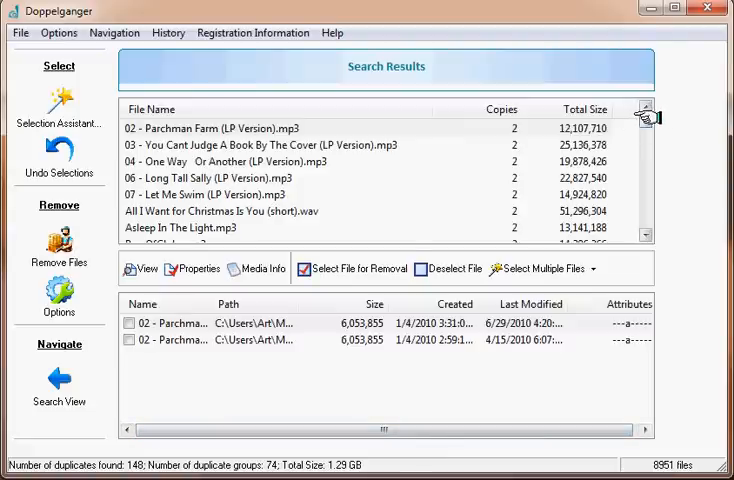
{"action": "scroll", "scroll_direction": "down", "scroll_amount": 3}
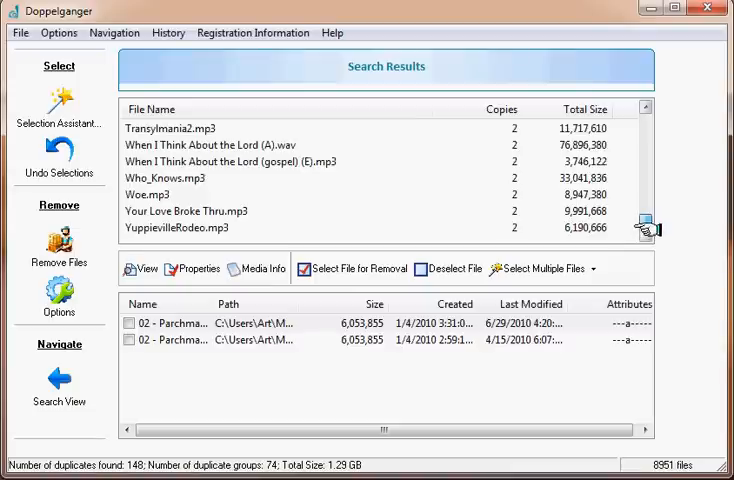